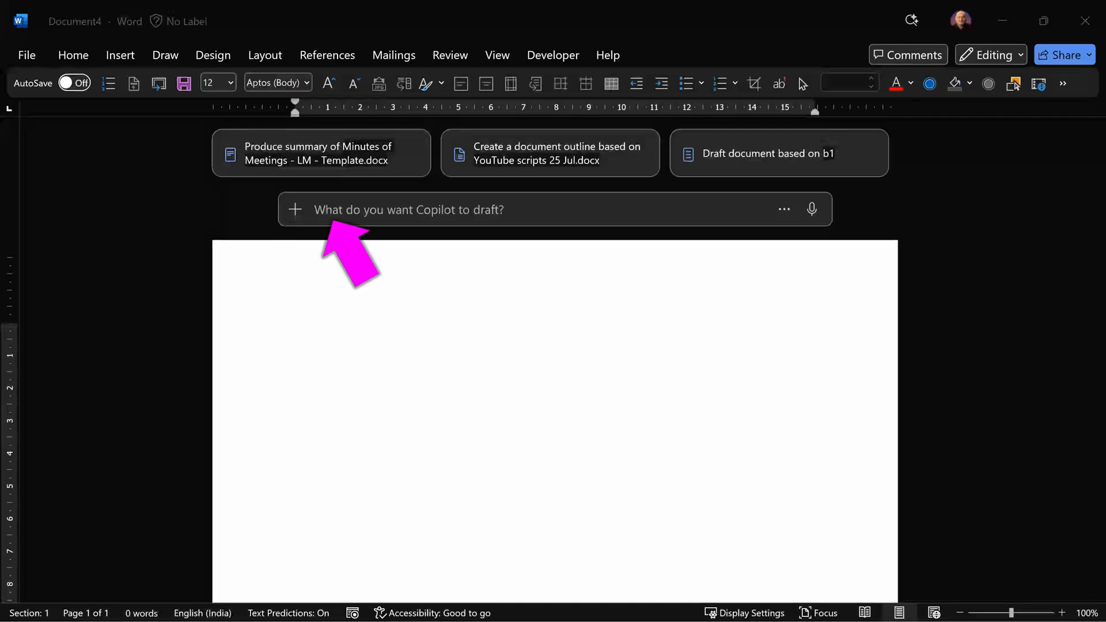
Prompt Copilot to create minutes of the Demo Recap meeting using the format shown in the referenced template.
type("Create minutes of meetings")
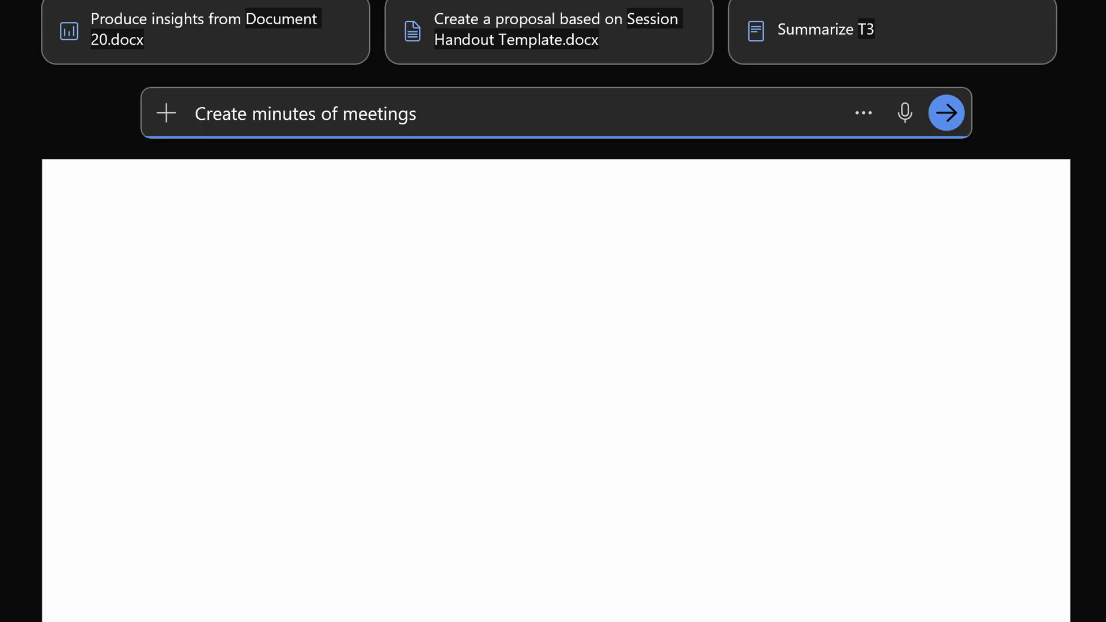
type("/")
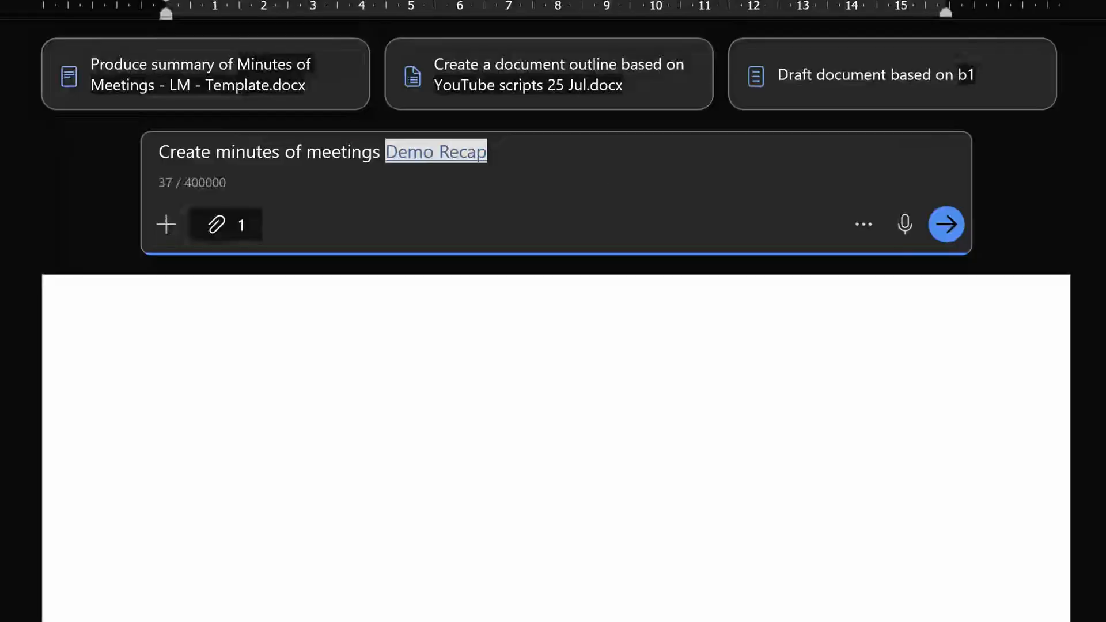
type("using the format shown in")
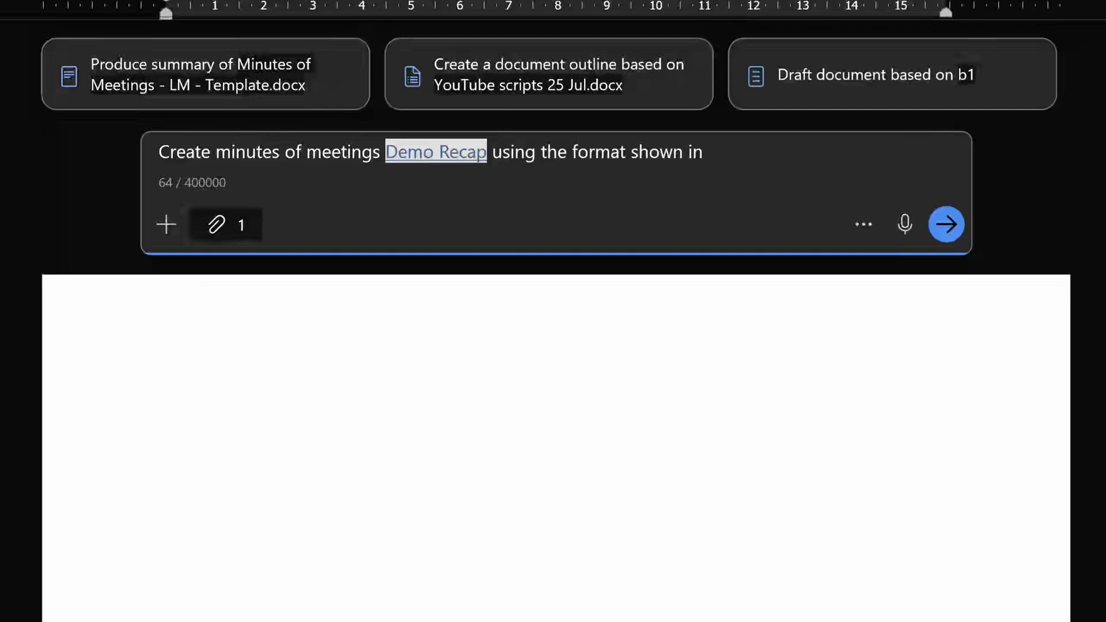
type("/")
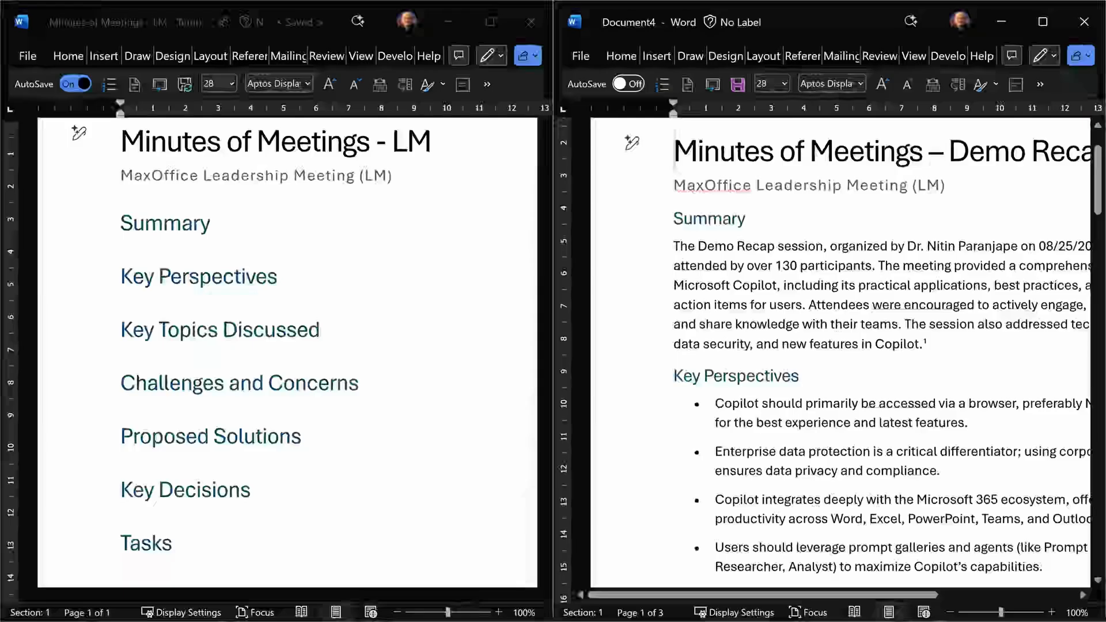
scroll("down", 3)
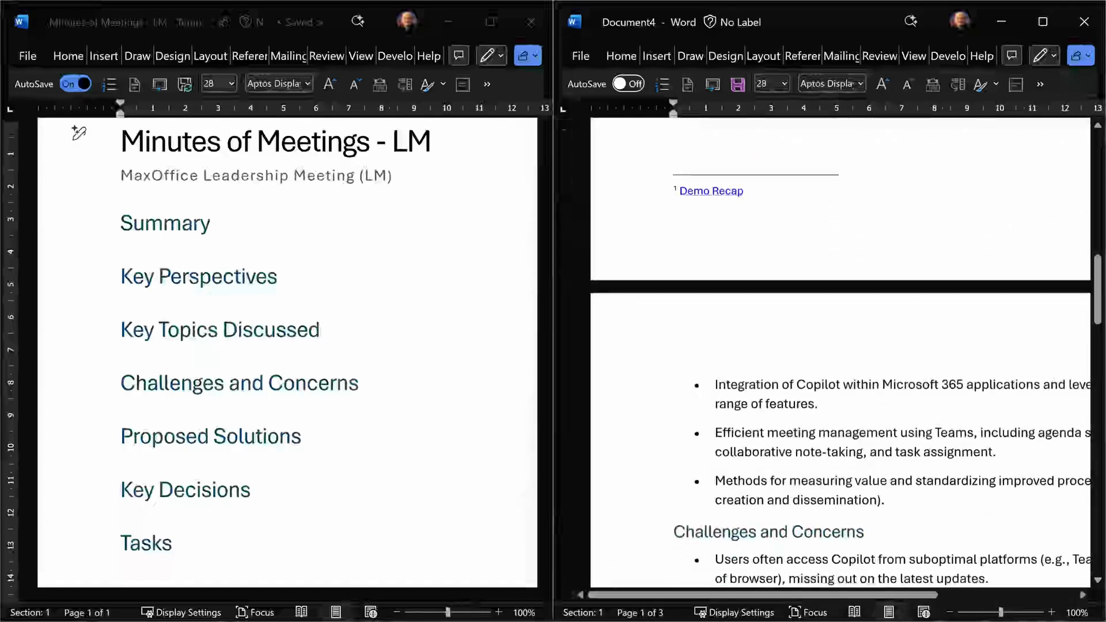
scroll("down", 3)
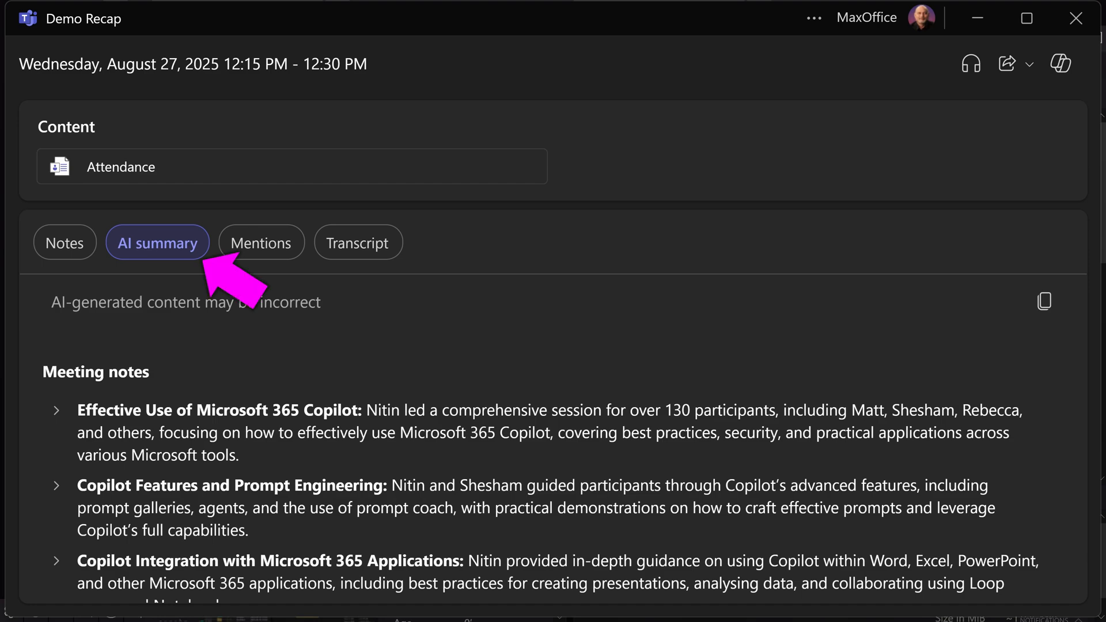
mouse_move(1059, 63)
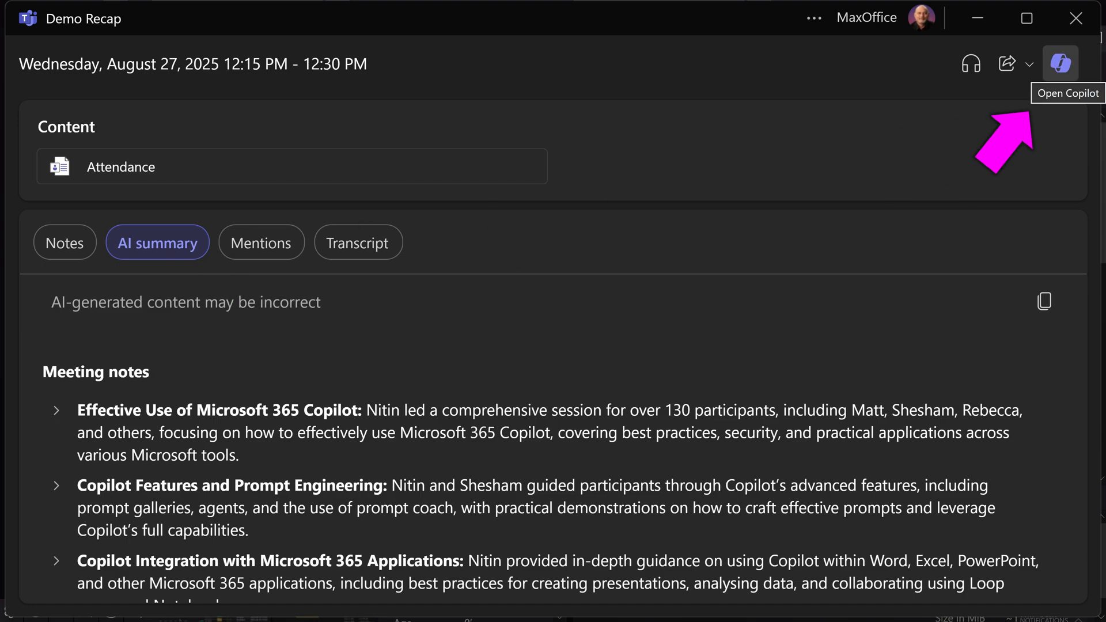
Bring up Copilot beside the recap and scroll through its chronological feature handout to the end.
left_click(1059, 64)
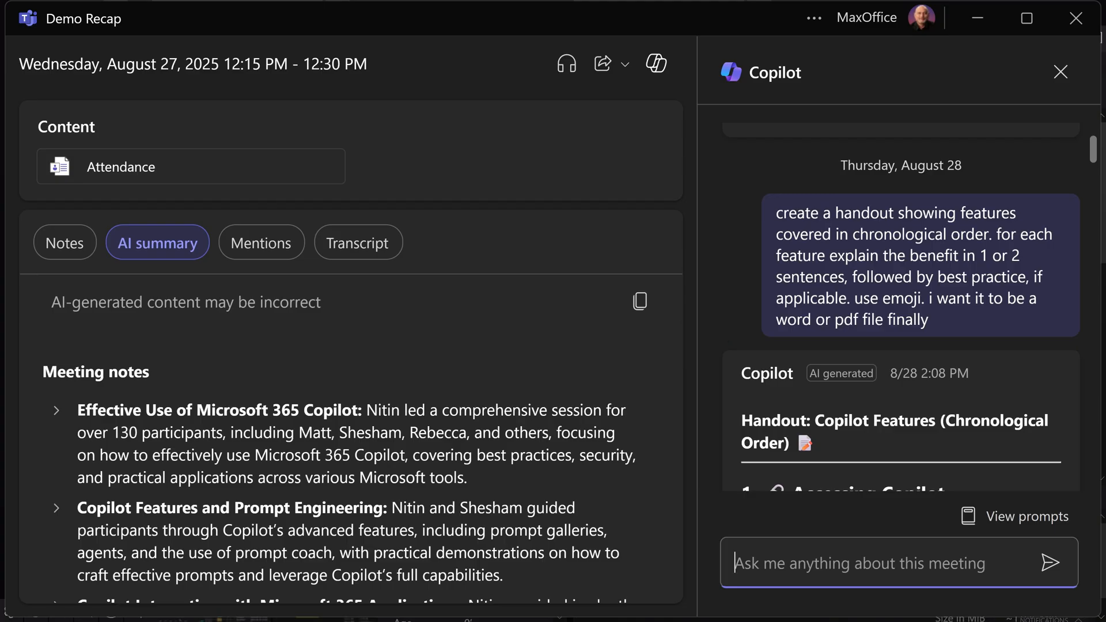
scroll("down", 3)
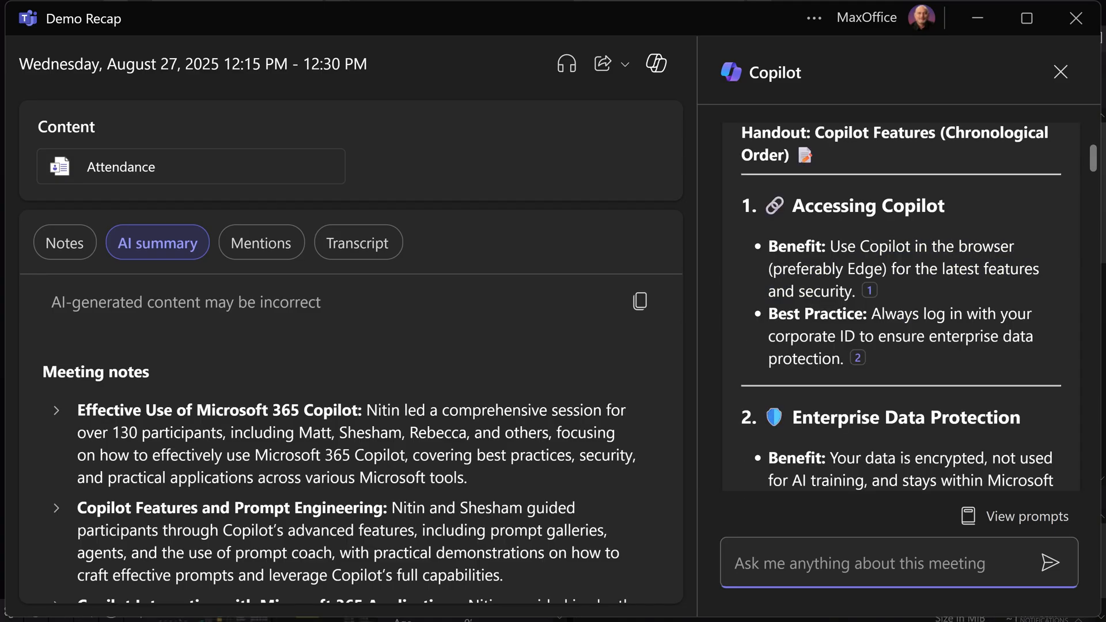
scroll("down", 3)
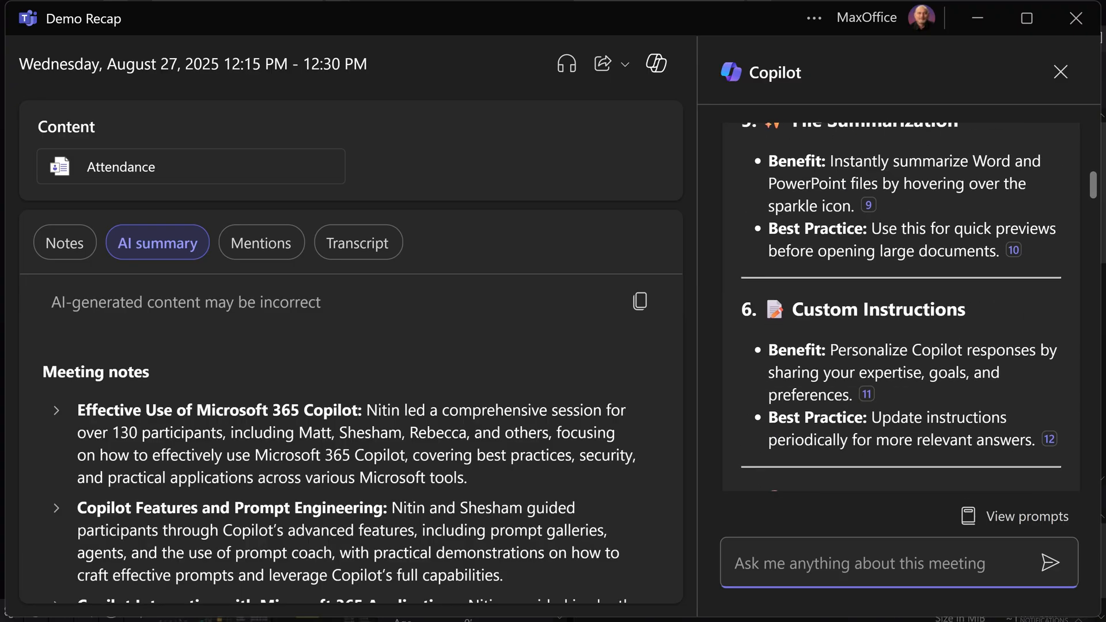
scroll("down", 3)
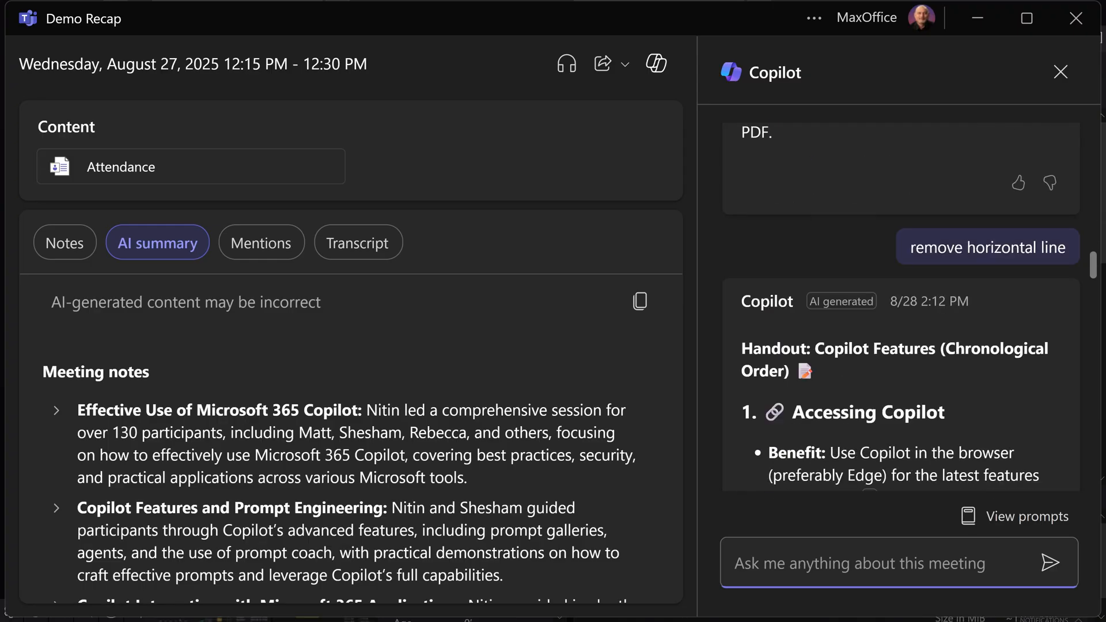
scroll("down", 3)
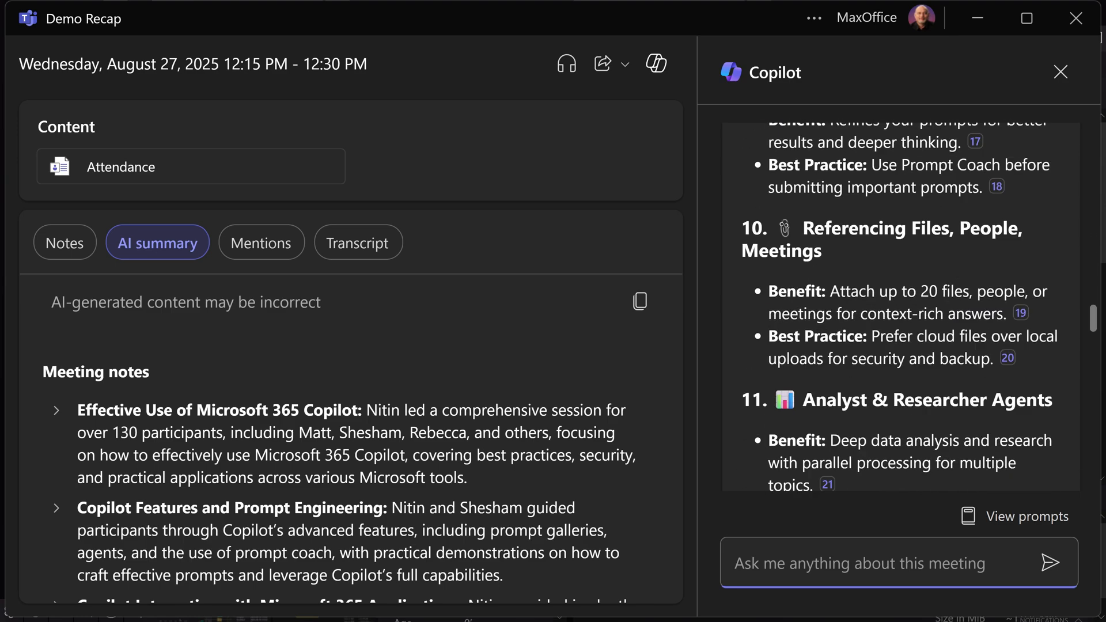
scroll("down", 3)
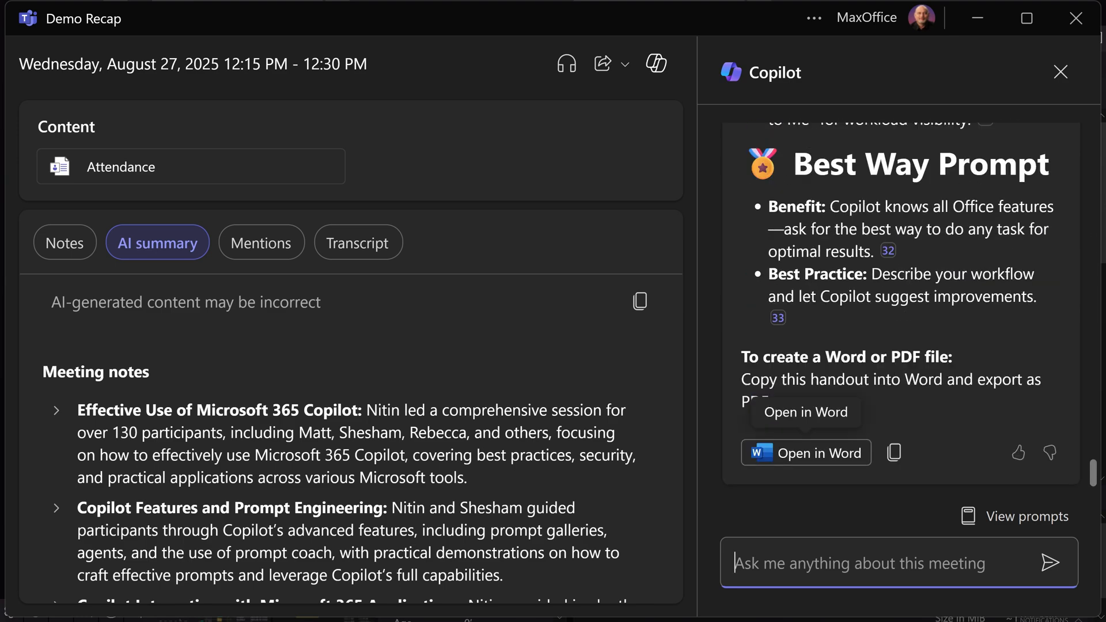
left_click(1060, 72)
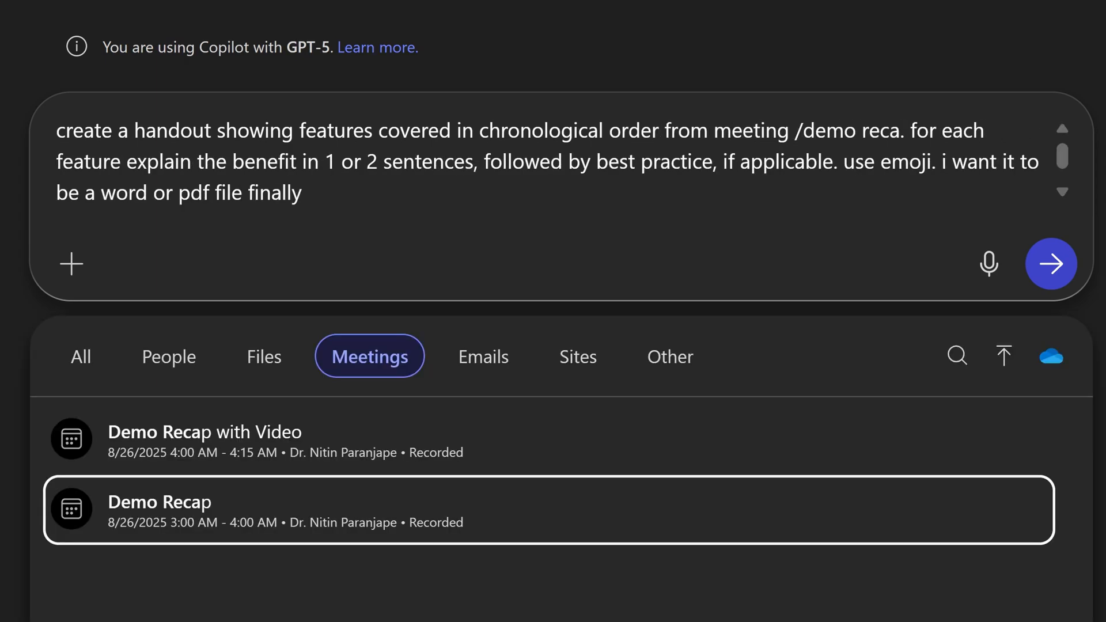
Reference the Demo Recap meeting in the handout prompt and review the generated Word and PDF file links.
left_click(1050, 263)
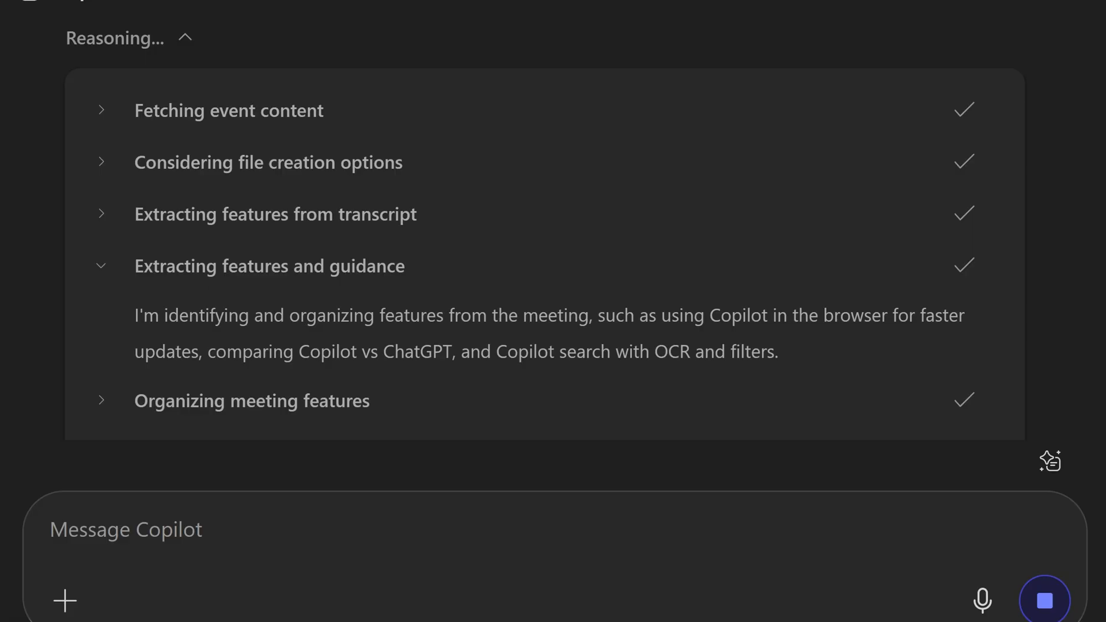
scroll("down", 3)
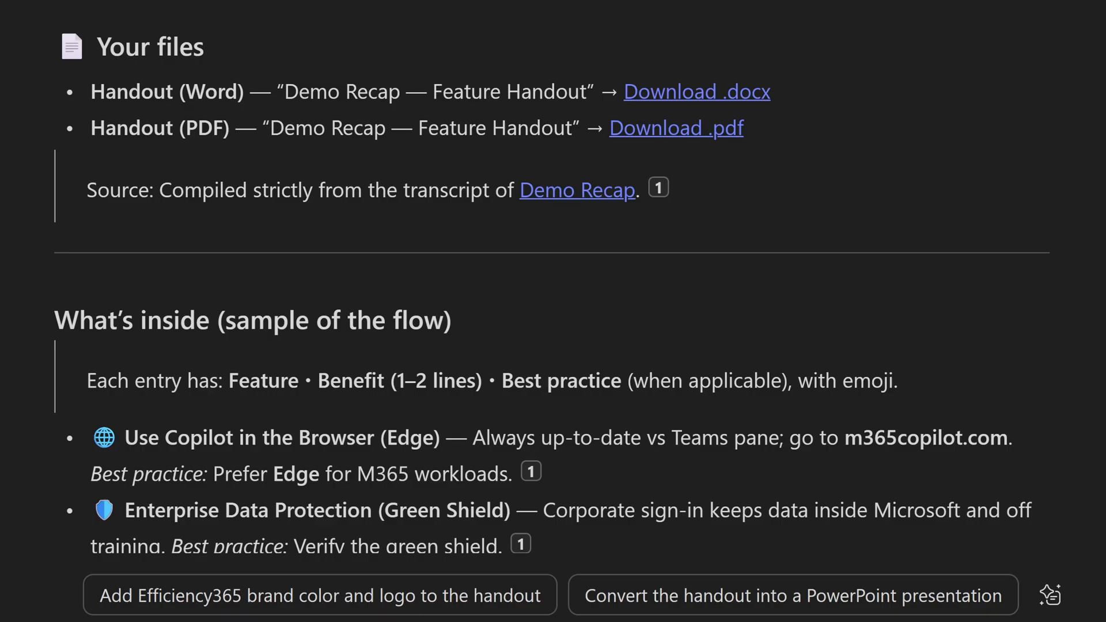